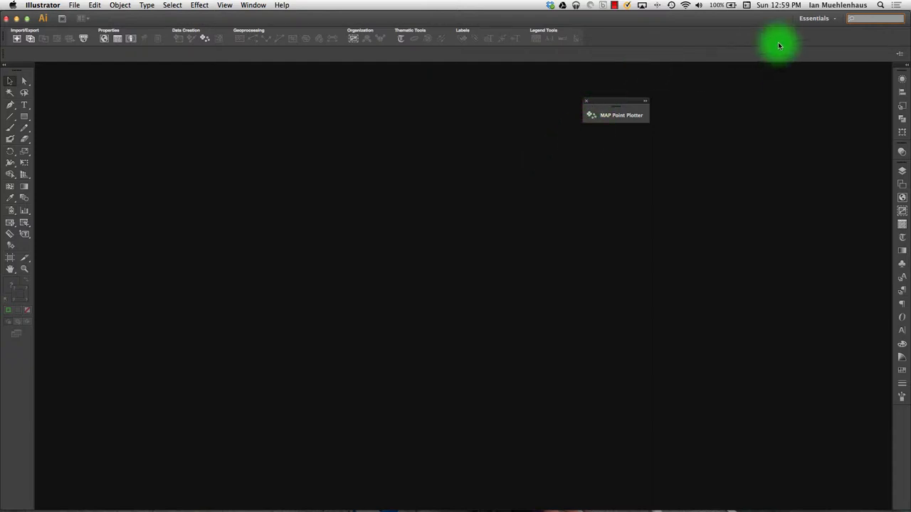
Switch Illustrator to the Essentials workspace, closing the MAP Point Plotter panel
click(814, 18)
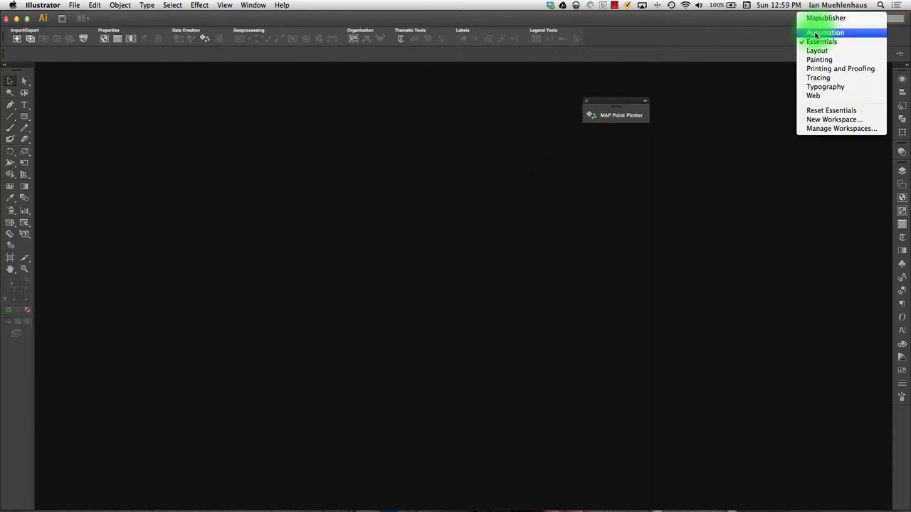
mouse_move(822, 41)
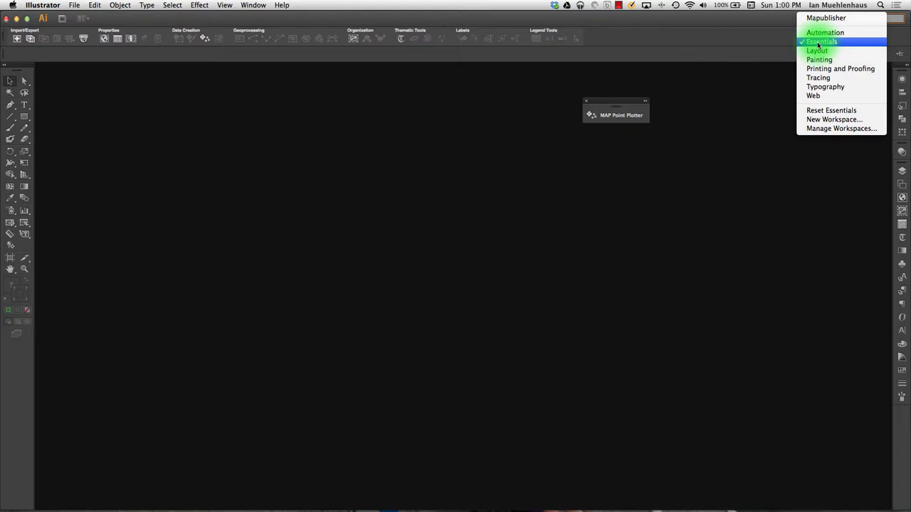
click(822, 41)
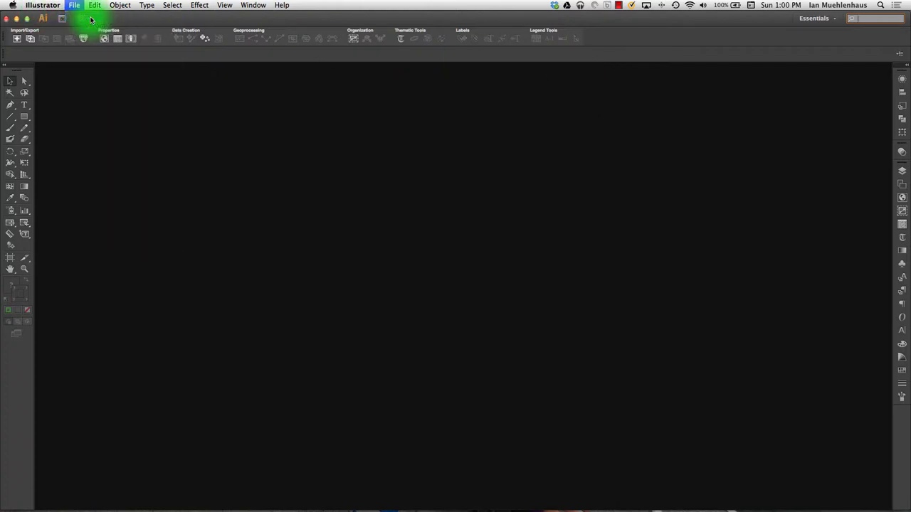
Create a new 450 × 300 px RGB document from File > New
click(74, 5)
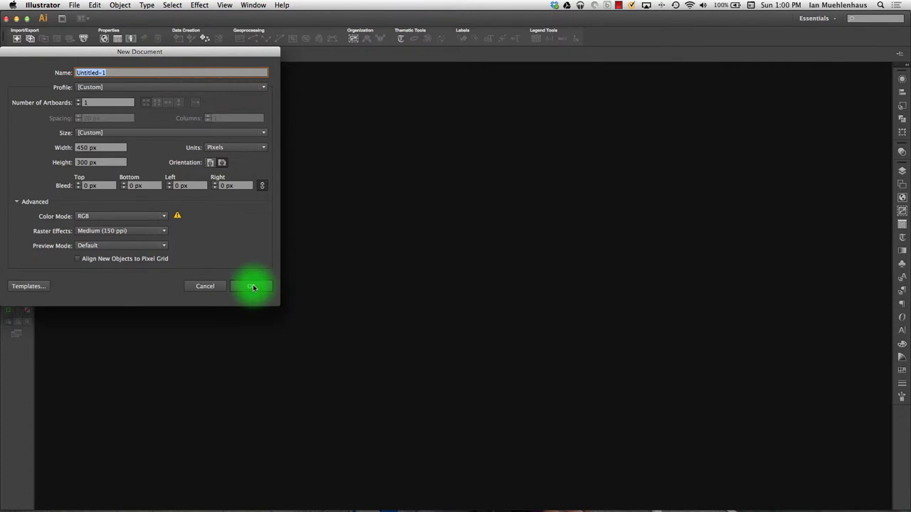
click(252, 286)
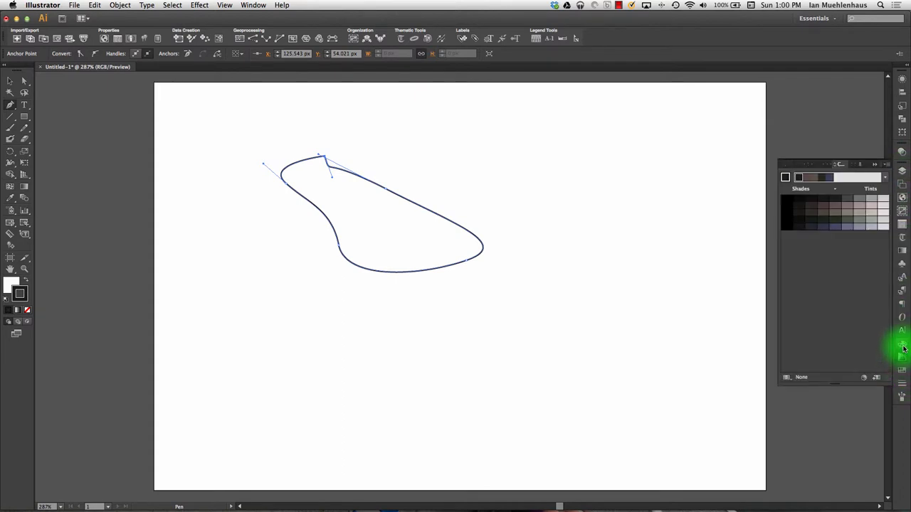
Set a cyan fill and pick a red stroke colour in the Color Picker
click(903, 349)
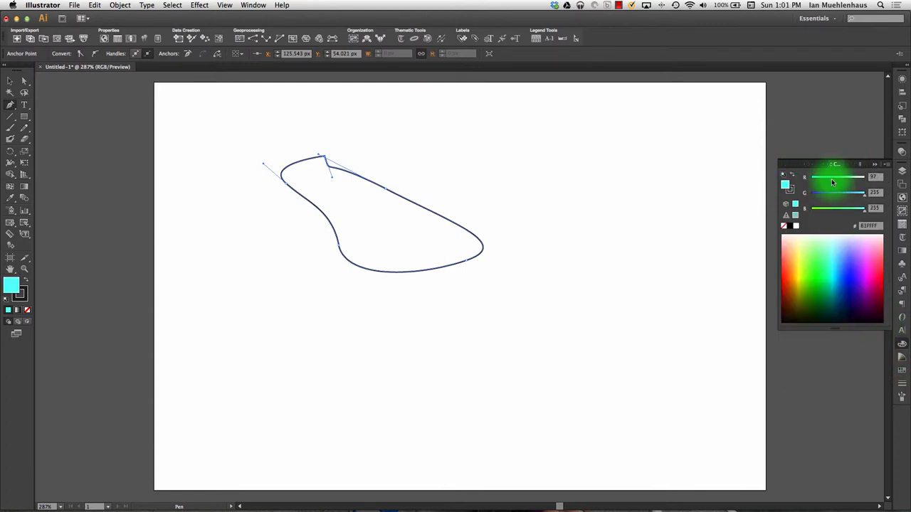
click(788, 188)
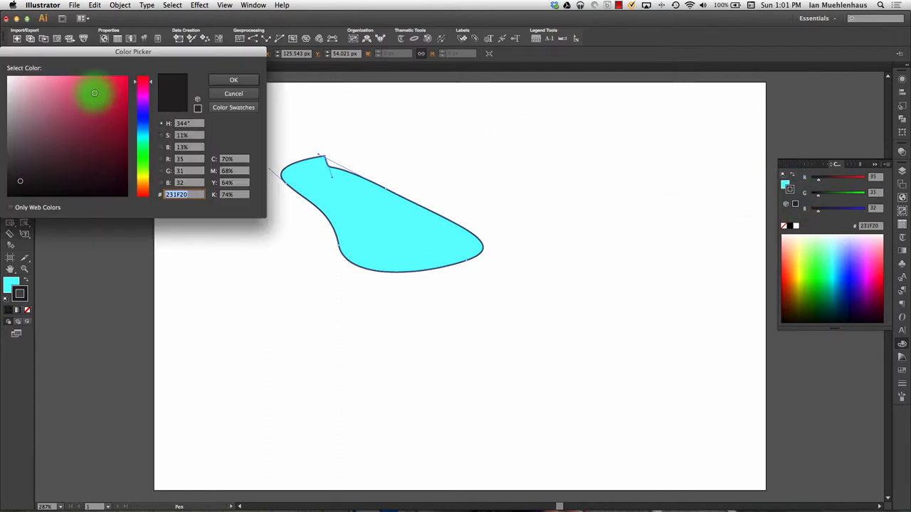
click(233, 79)
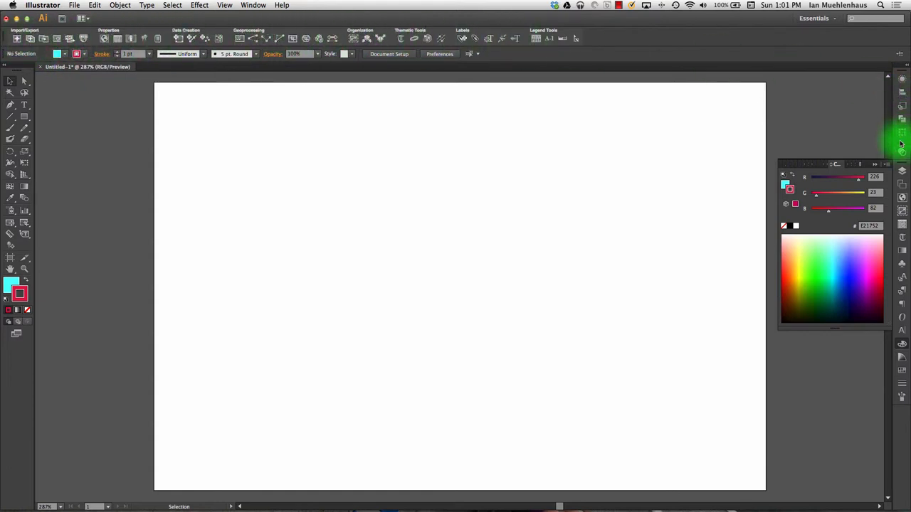
Show the MAP Views layer listing, then the sample symbols in the Symbols palette
click(901, 198)
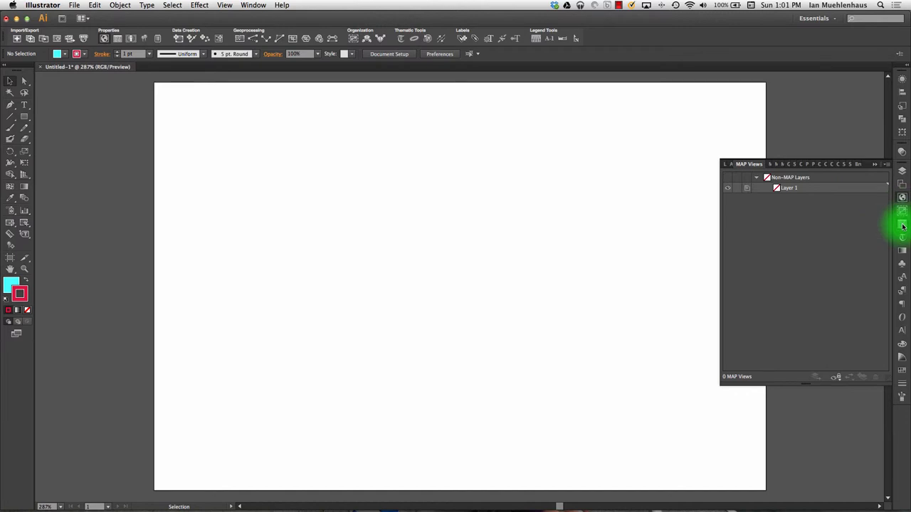
click(902, 228)
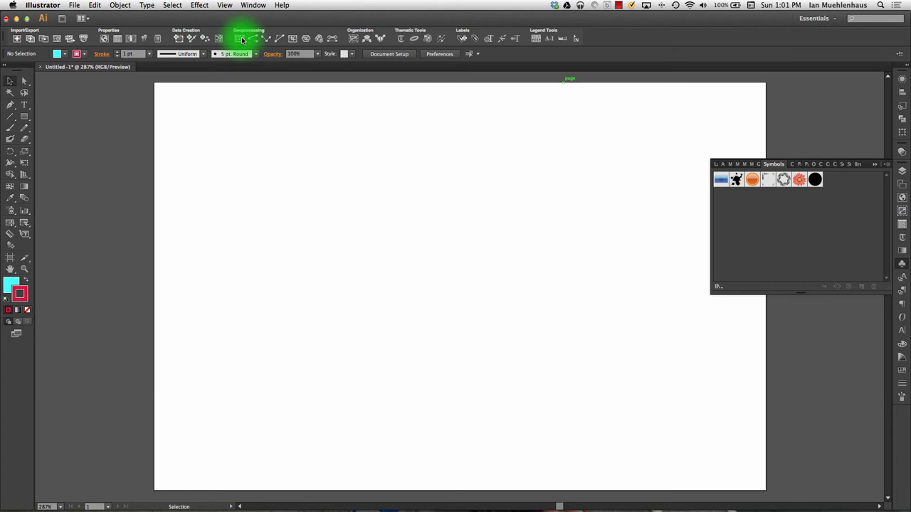
mouse_move(409, 43)
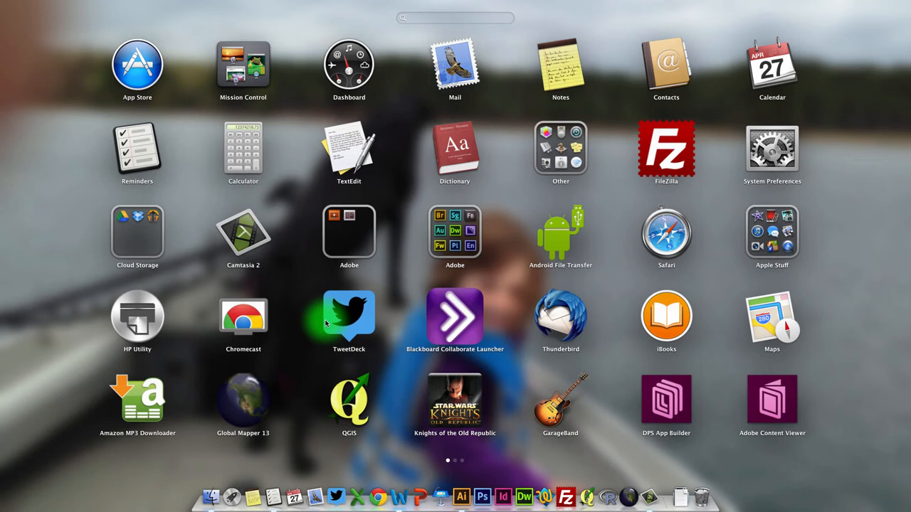
Search Launchpad for 'mapu' to find MAPublisher applications
text(mapu)
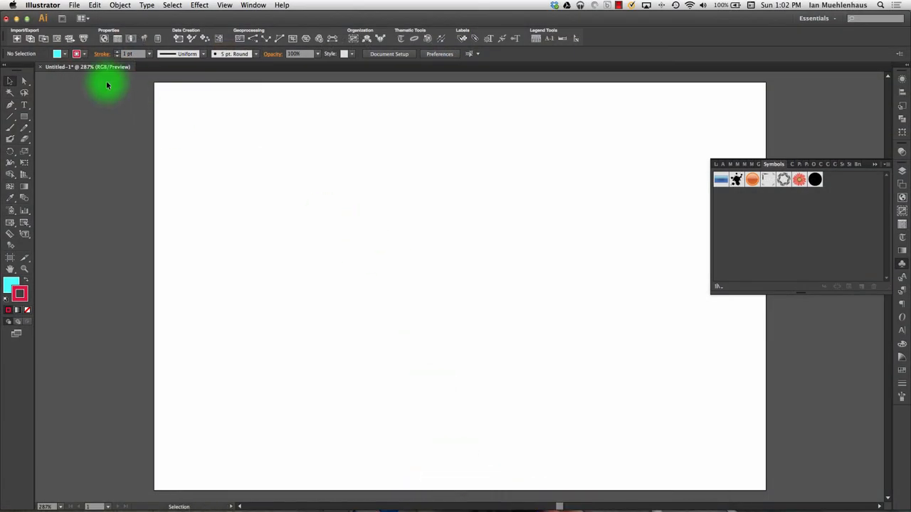
mouse_move(588, 33)
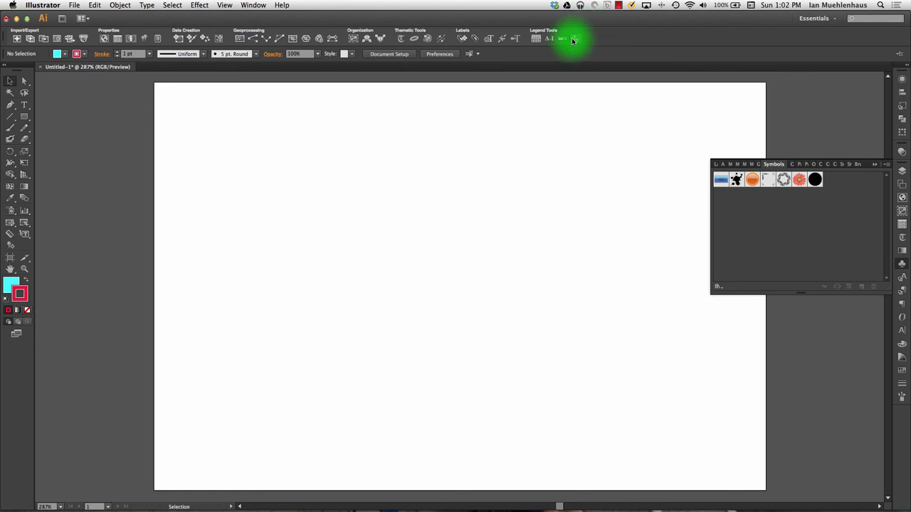
mouse_move(605, 27)
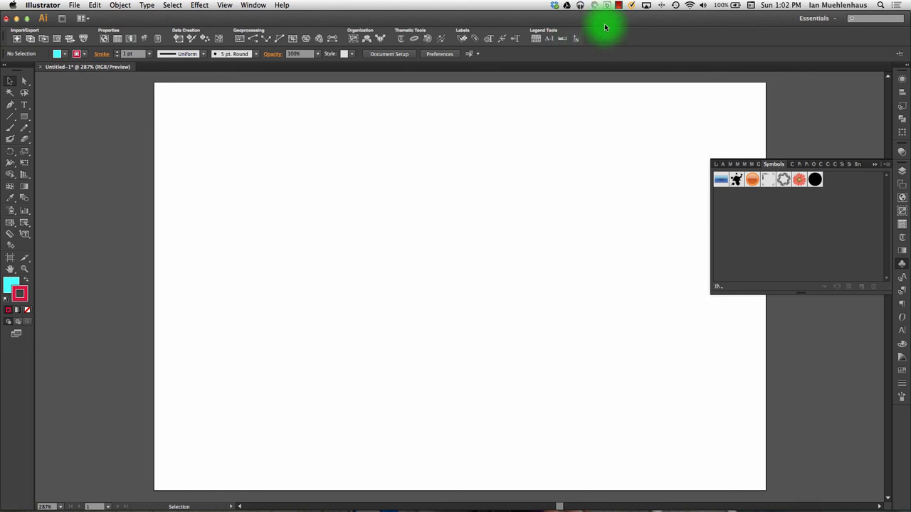